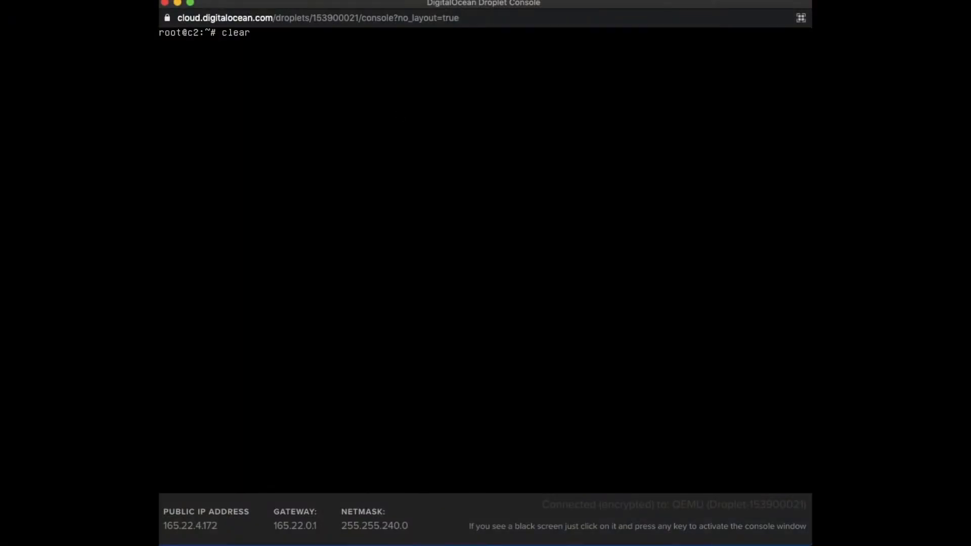
# Create and enter an HTT folder, then mirror example.com with httrack.
pyautogui.write('httrack example.com')
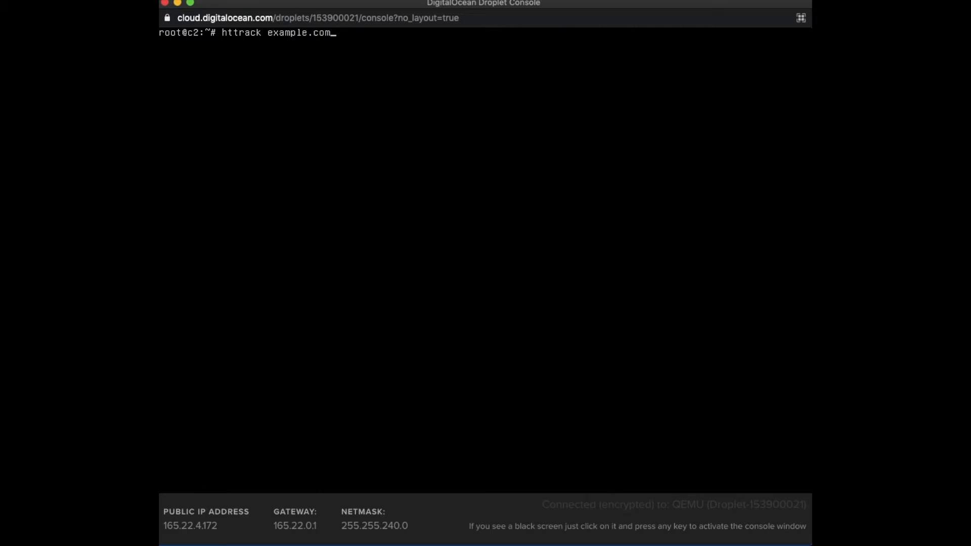
pyautogui.press('Backspace')
pyautogui.write('mk')
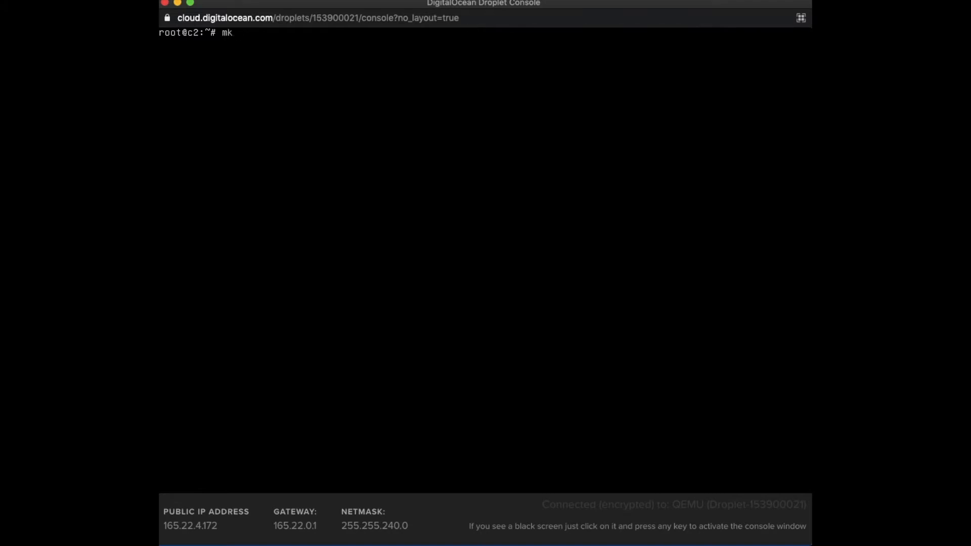
pyautogui.write('dir HTT')
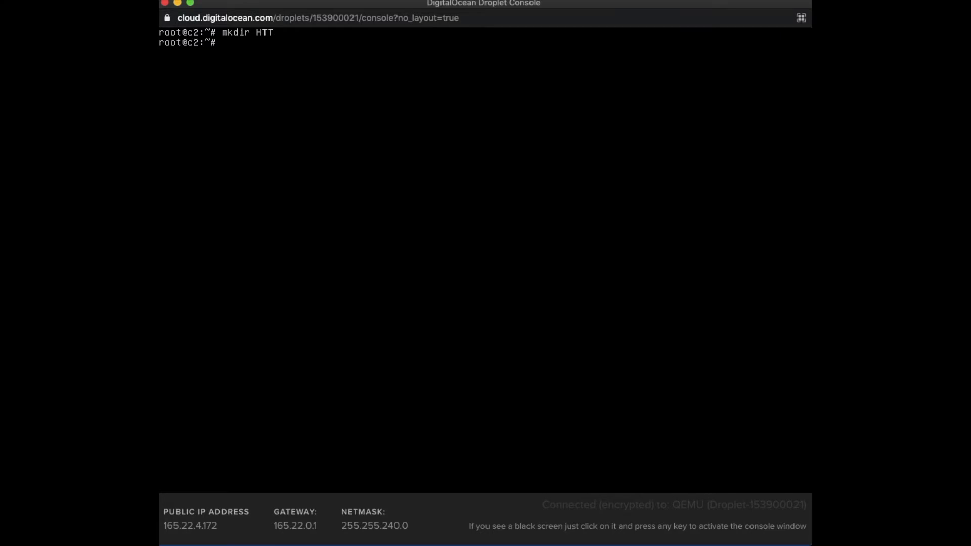
pyautogui.write('cd HTT/')
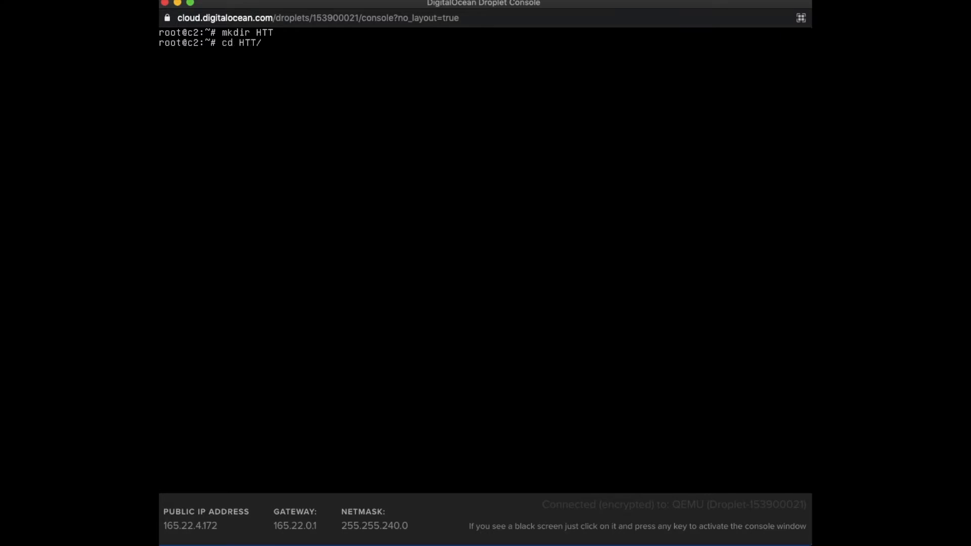
pyautogui.write('ls')
pyautogui.write('httrack example.com')
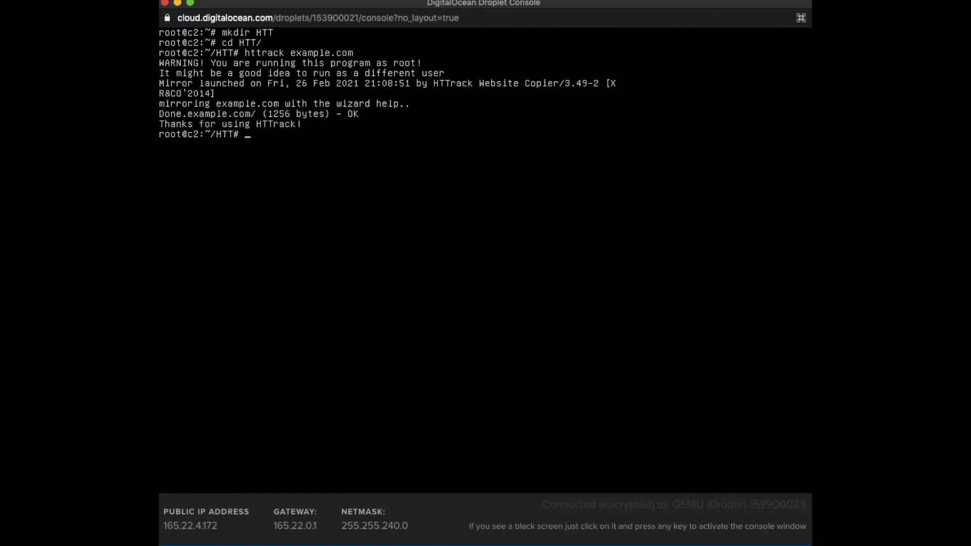
# From the HTT mirror folder, run python -m SimpleHTTPServer 8080 to serve the site.
pyautogui.write('cd HTT/')
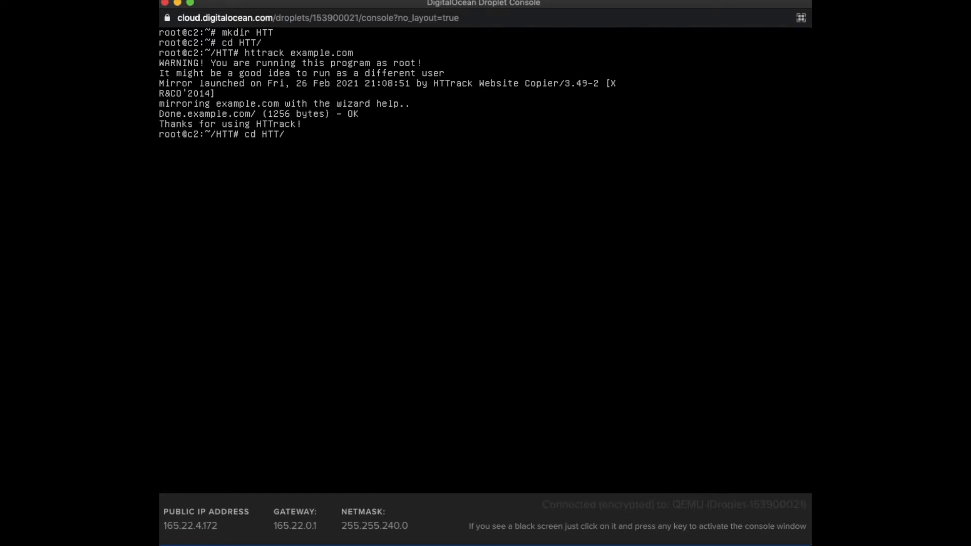
pyautogui.write('ls')
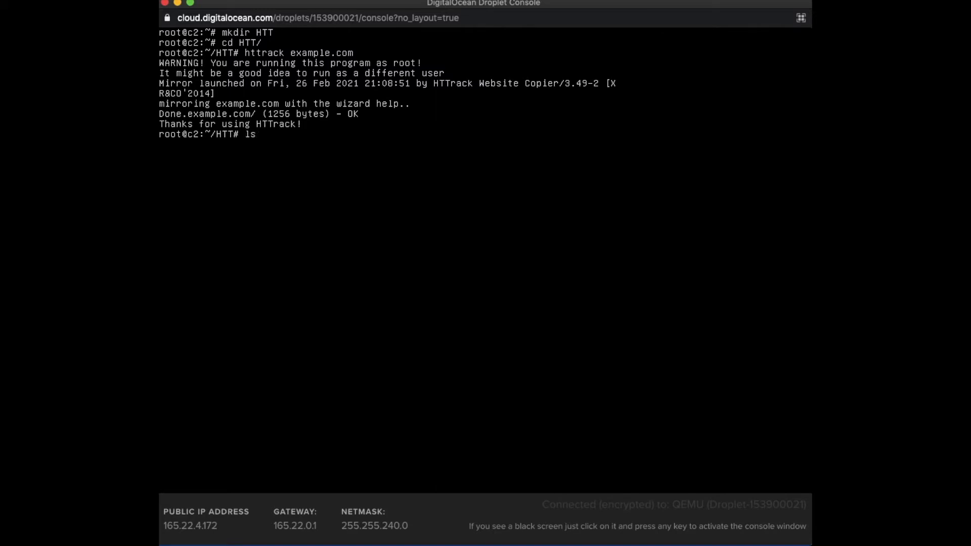
pyautogui.write('python -m SimpleHTTPServer 8080')
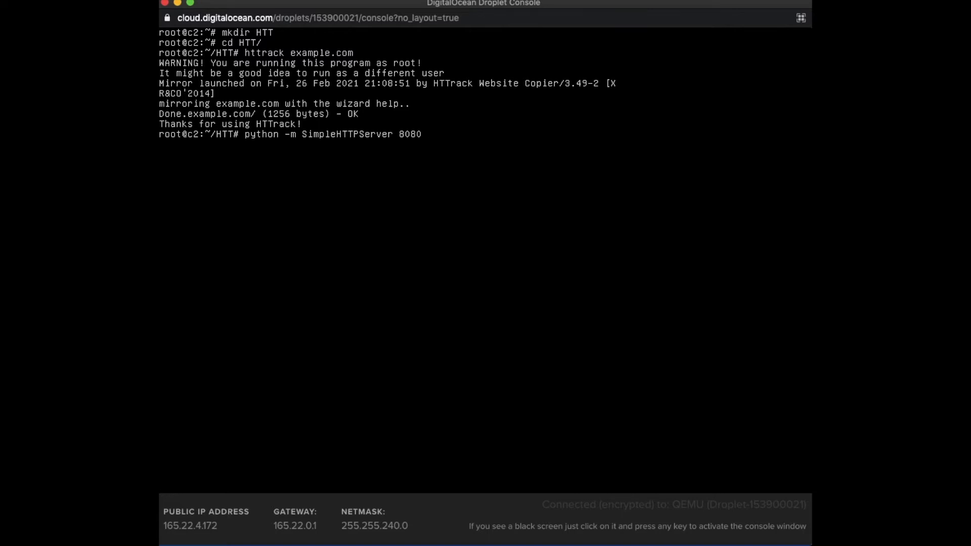
pyautogui.press('Return')
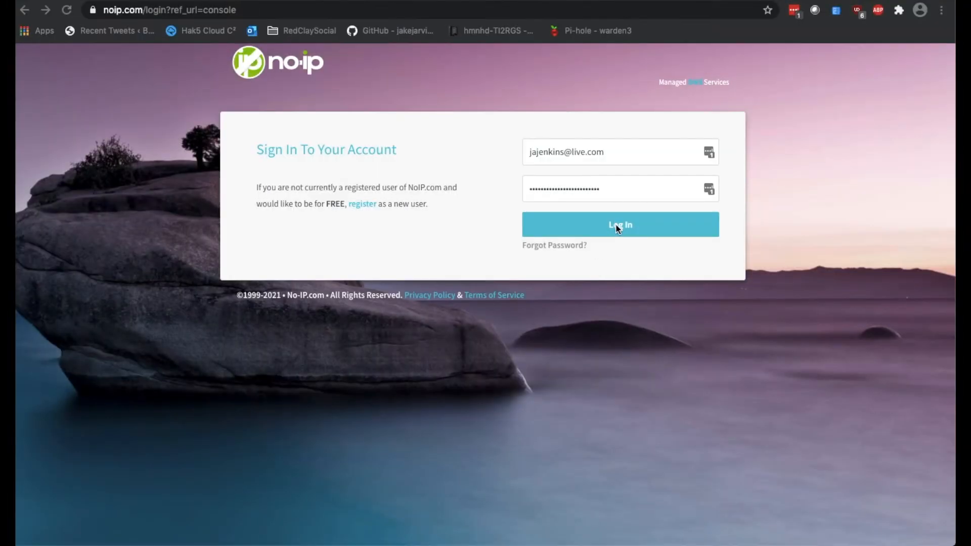
# Sign in to No-IP and go to the Dynamic DNS Hostnames list (0 of 3 used).
pyautogui.click(620, 224)
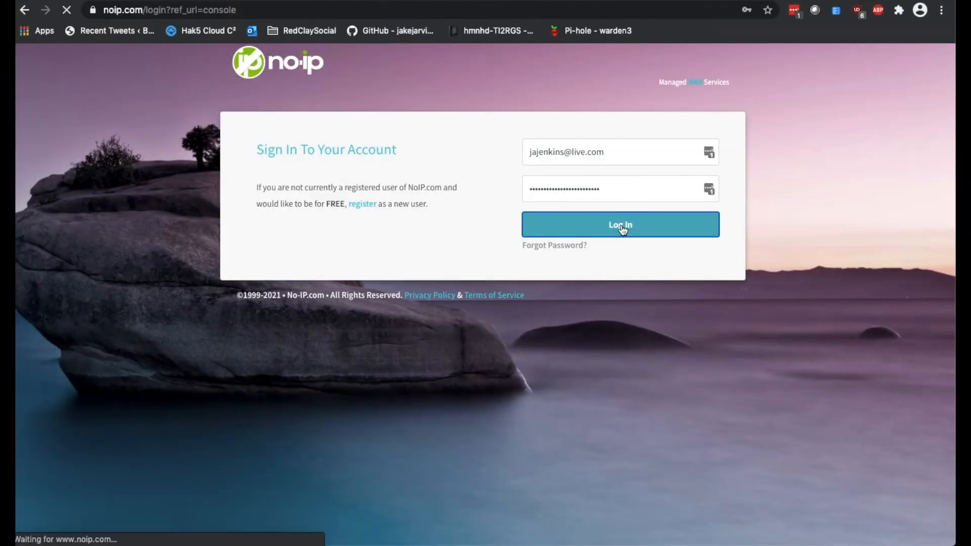
pyautogui.click(620, 225)
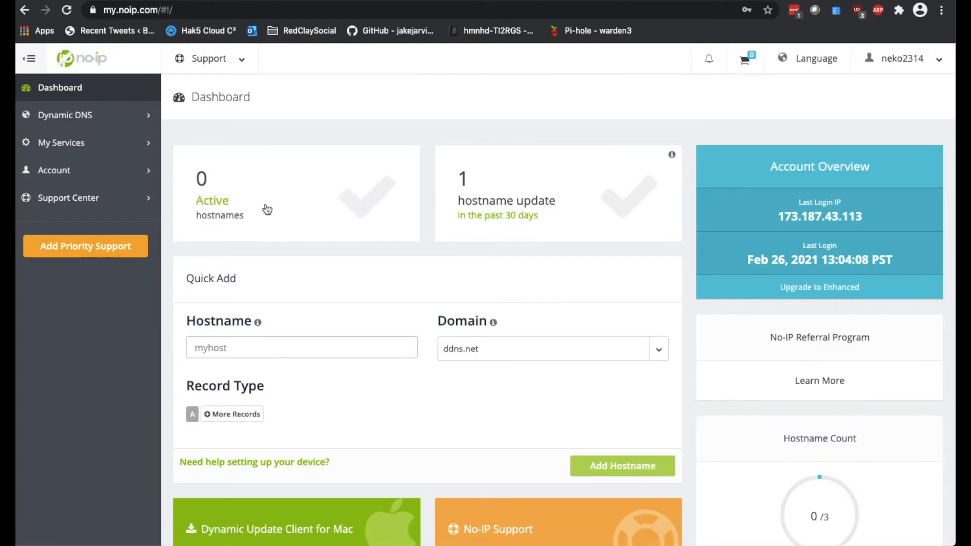
pyautogui.click(64, 114)
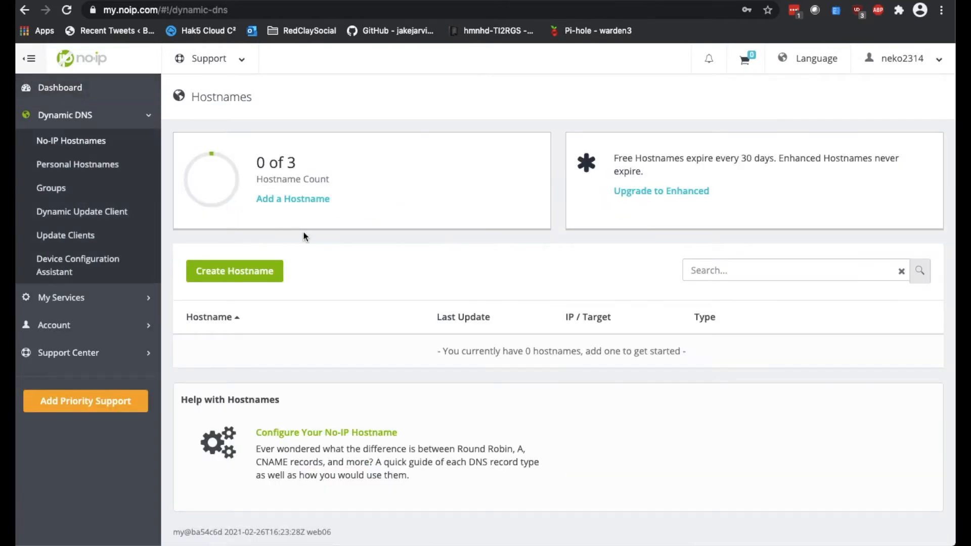
# Add hostname gravoc on domain myvnc.com as an A record pointing to 165.22.4.172.
pyautogui.click(233, 271)
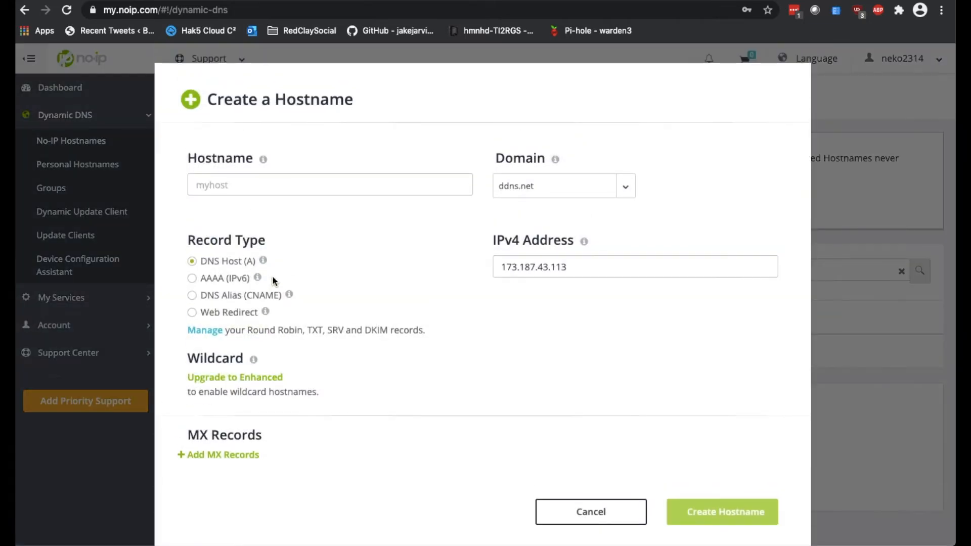
pyautogui.click(329, 184)
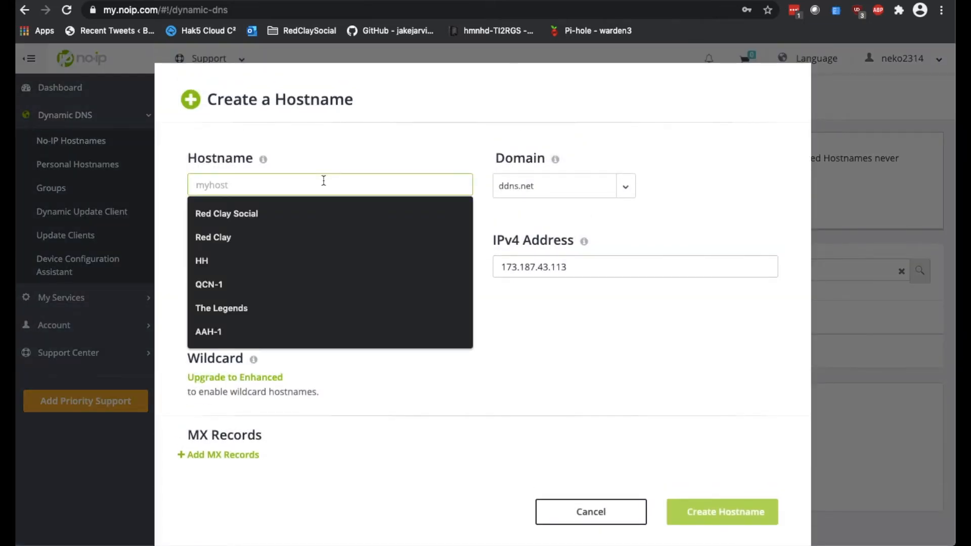
pyautogui.write('gravod')
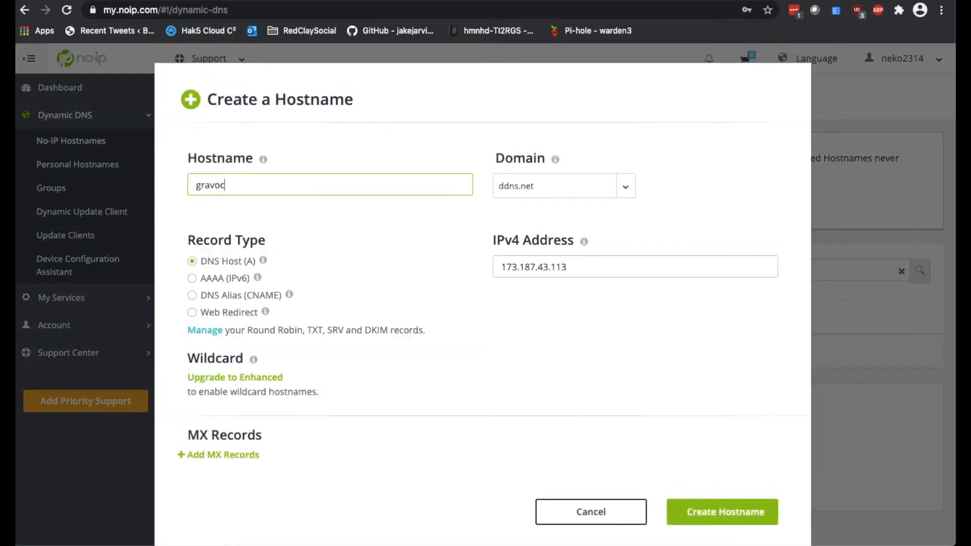
pyautogui.click(623, 186)
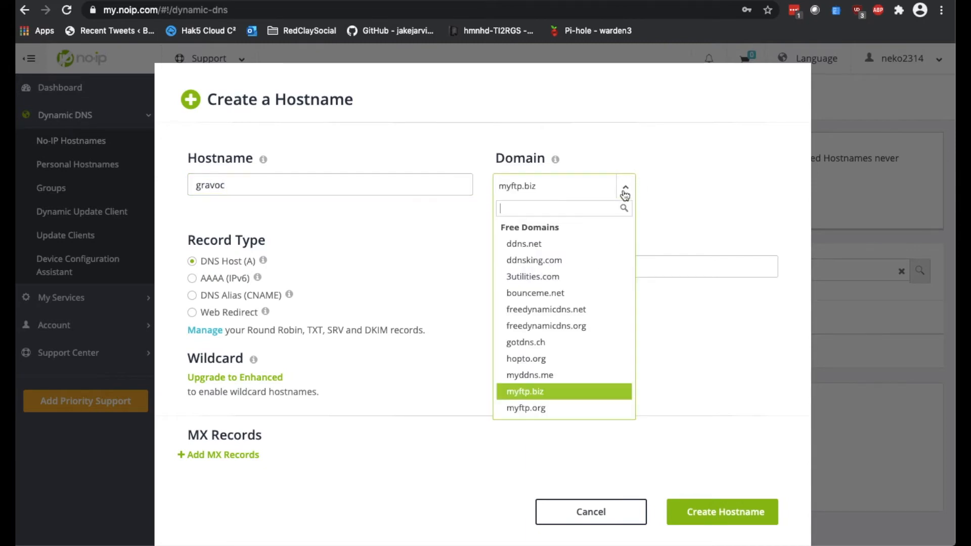
pyautogui.scroll(-3)
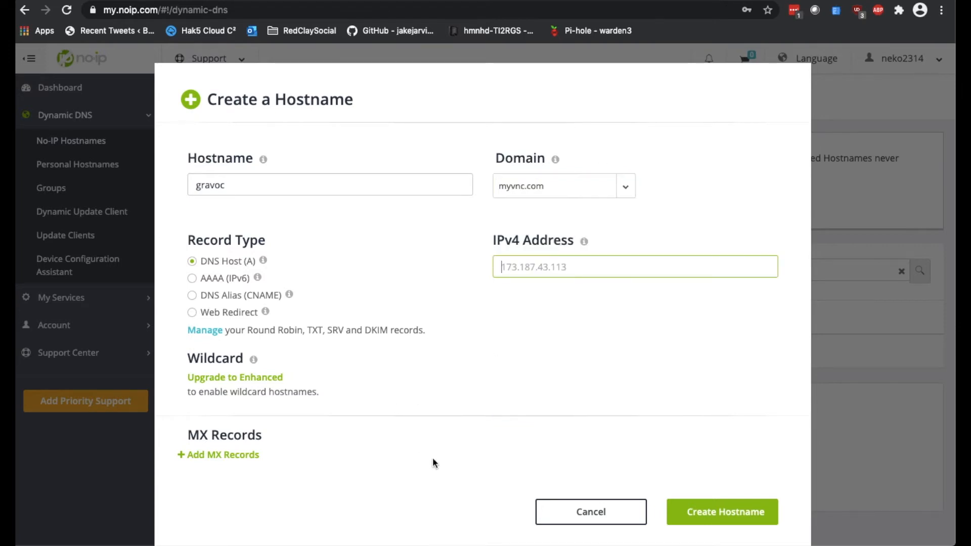
pyautogui.moveTo(617, 382)
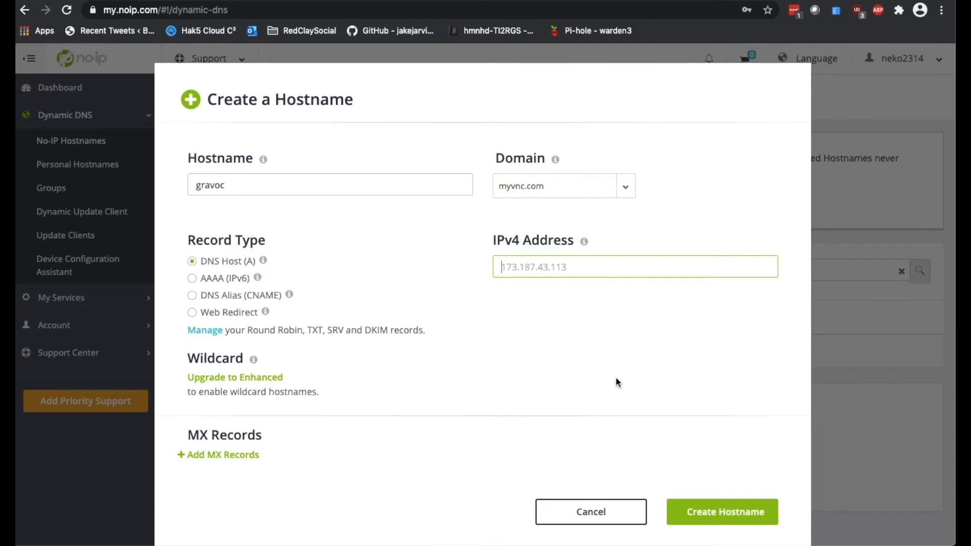
pyautogui.write('165.22.4.172')
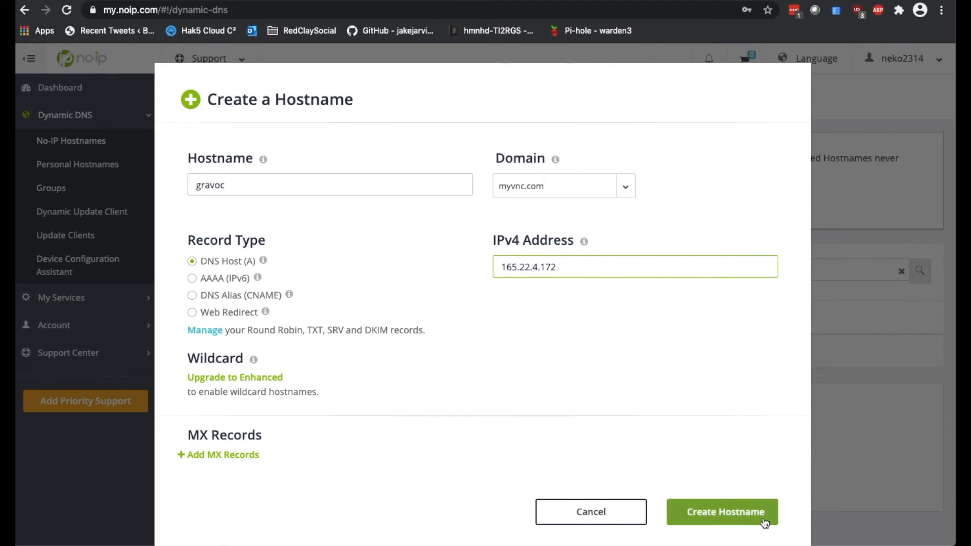
pyautogui.click(722, 512)
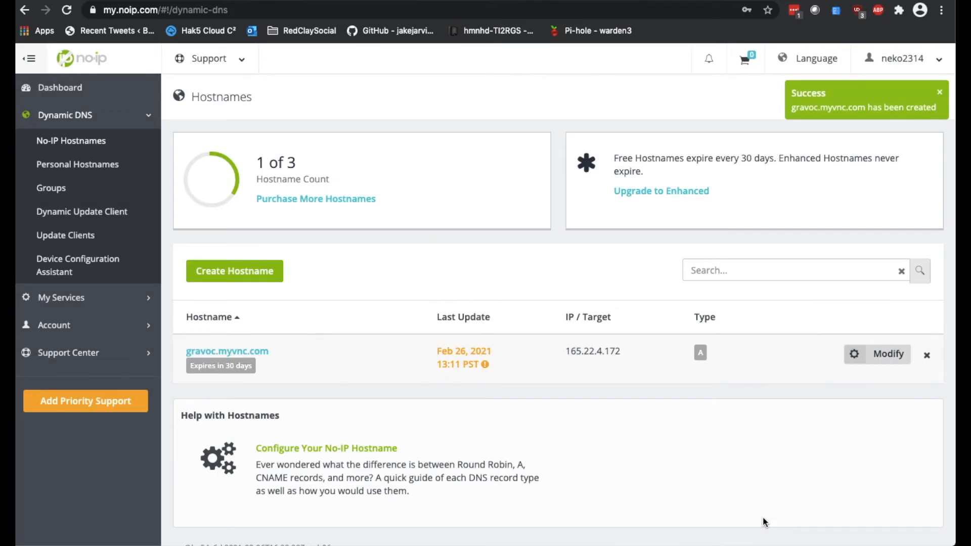
pyautogui.moveTo(276, 348)
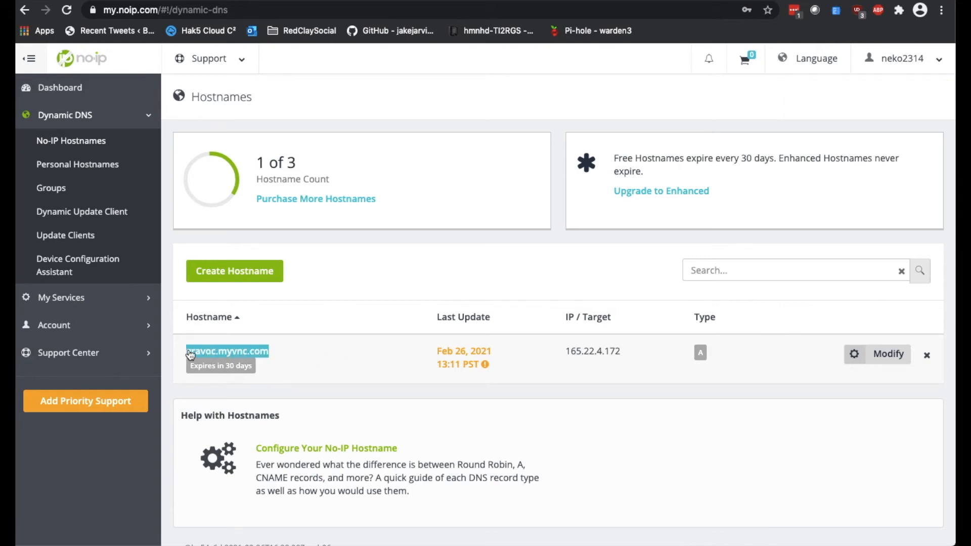
# Browse to gravoc.myvnc.com:8080 and load the HTTrack index showing Example Domain.
pyautogui.click(164, 10)
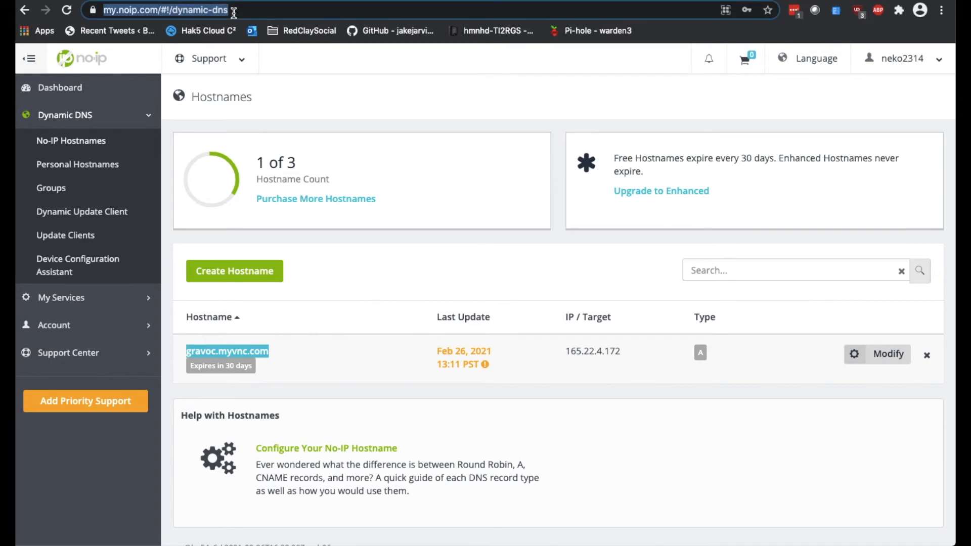
pyautogui.write('gravoc.myvnc.com:8')
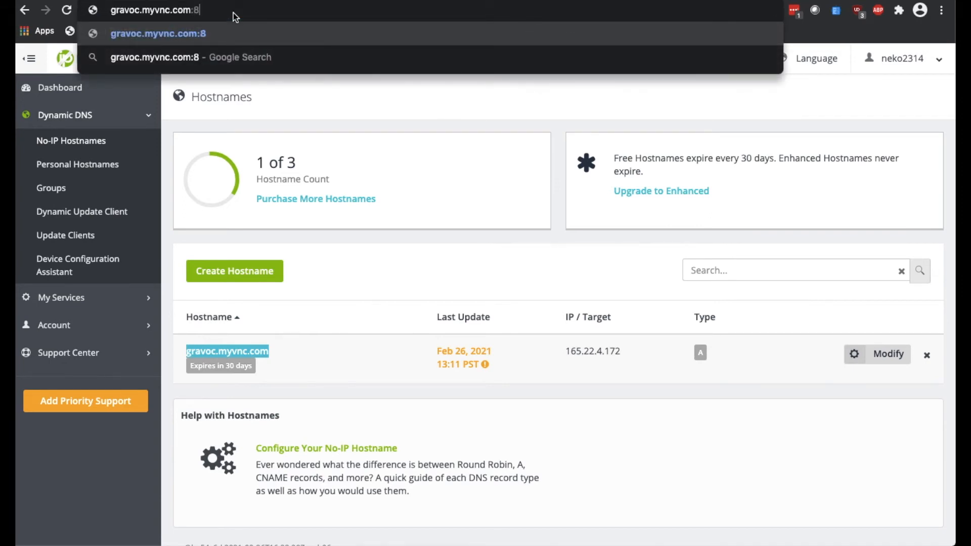
pyautogui.press('Return')
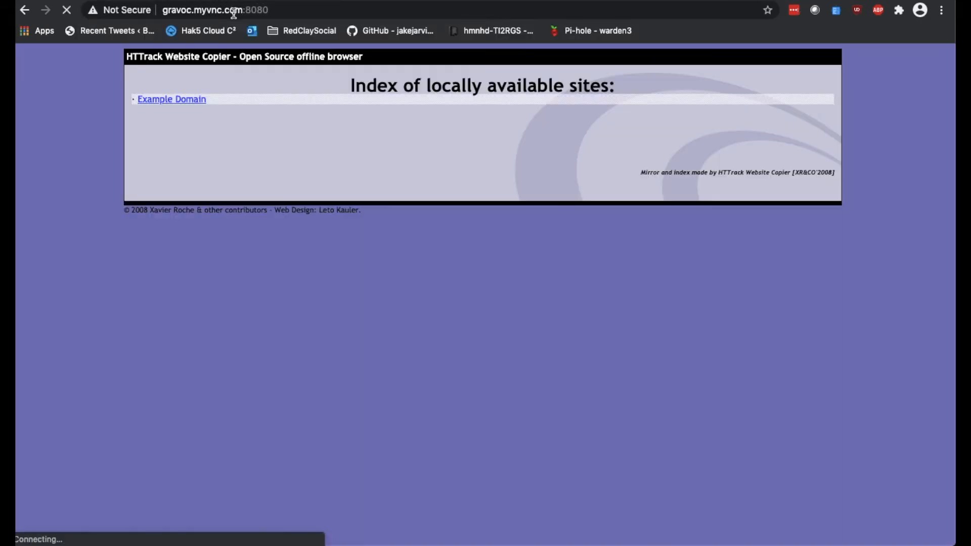